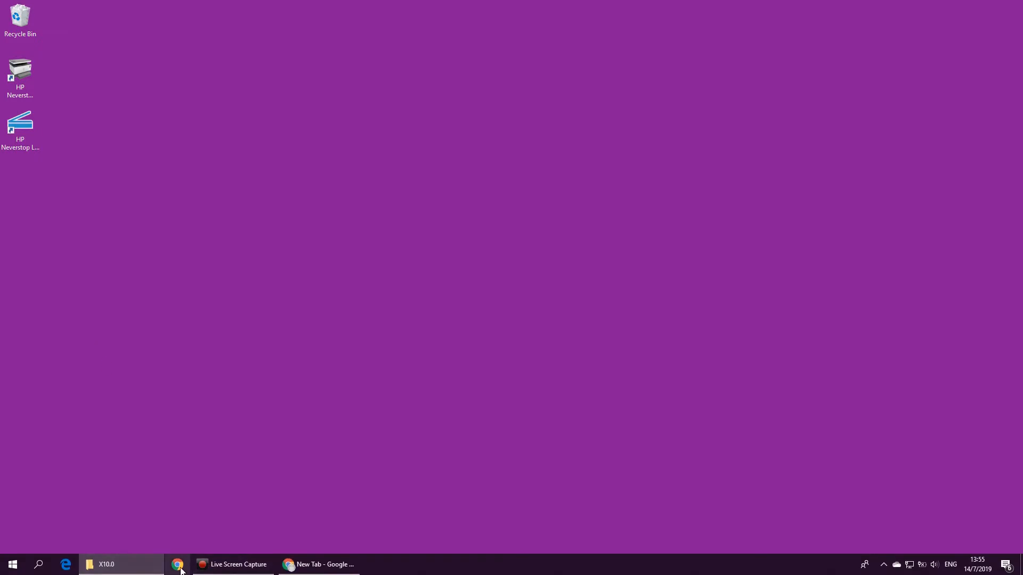
- Load the printer's web status page at 192.168.1.161 in Chrome
left_click(178, 564)
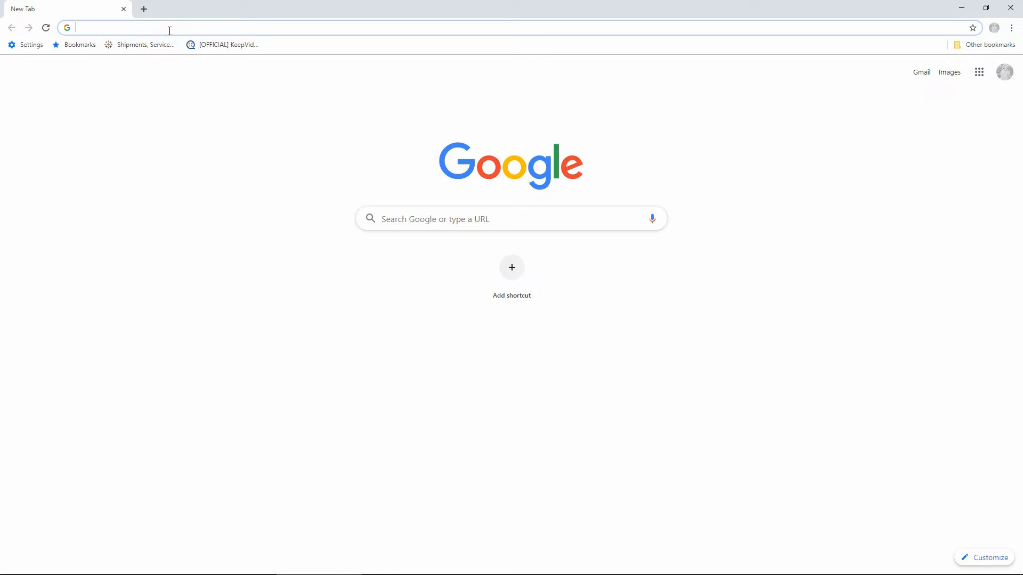
type("192.168.1.161")
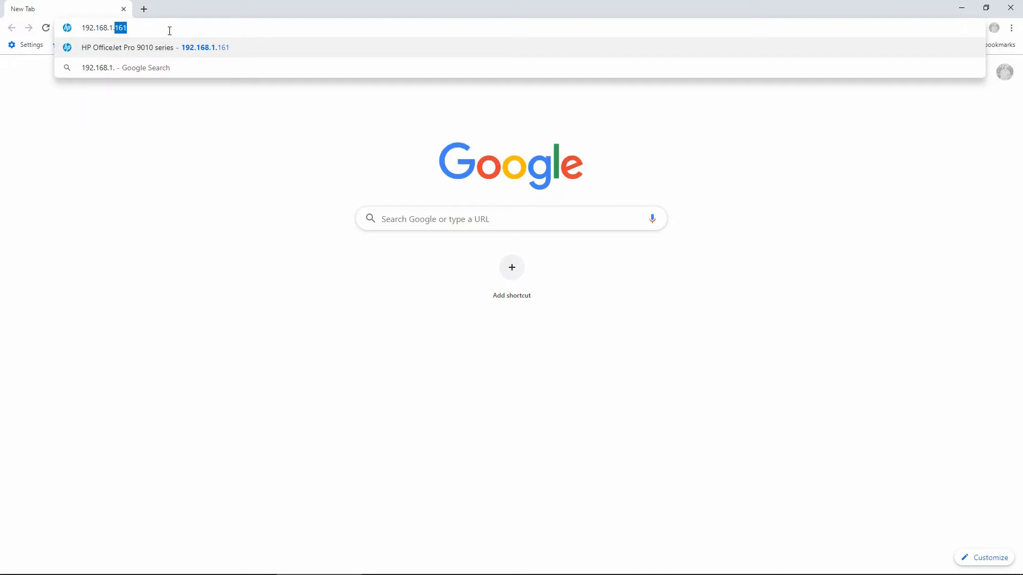
type("169")
key("Return")
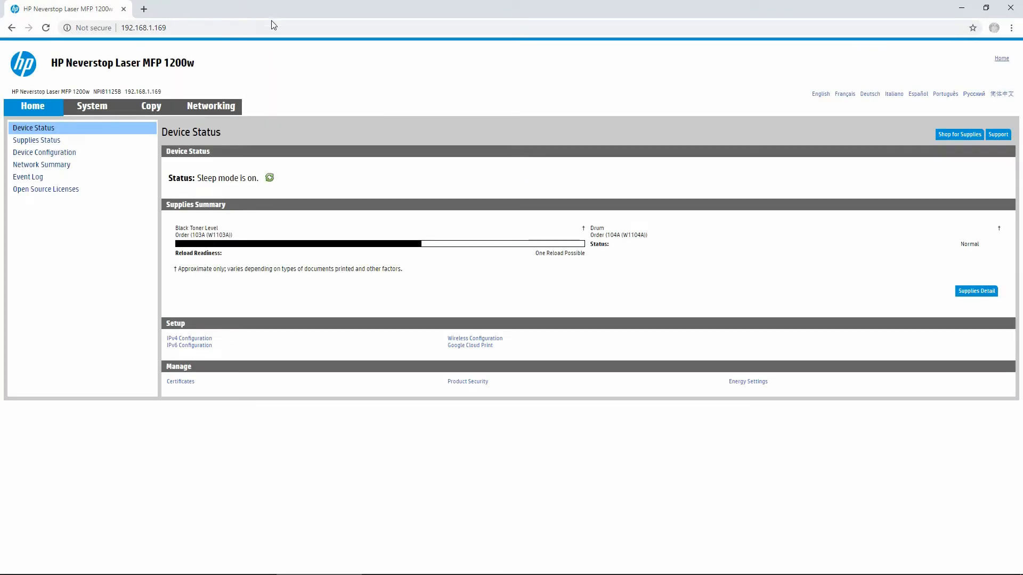
mouse_move(274, 53)
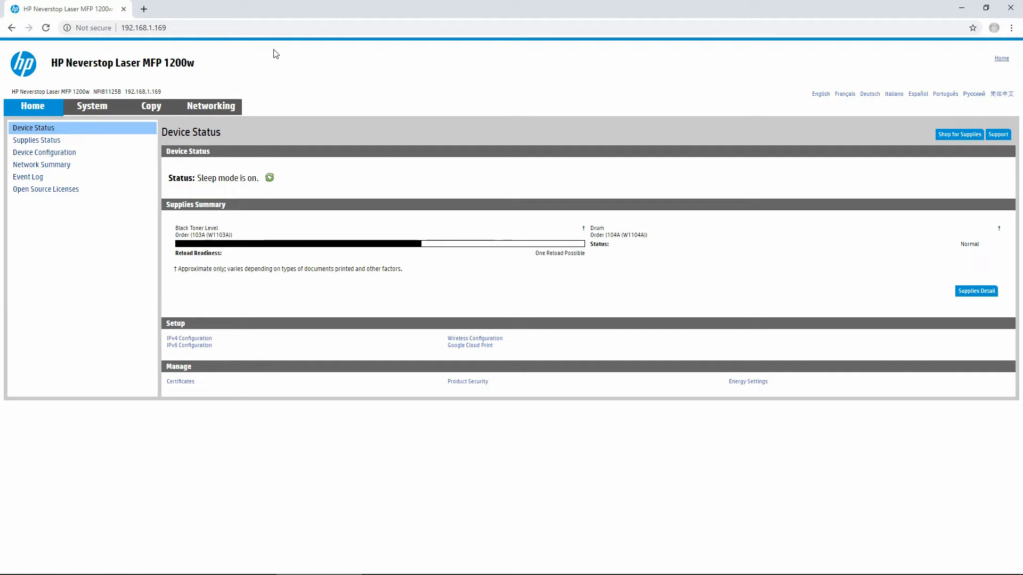
mouse_move(314, 66)
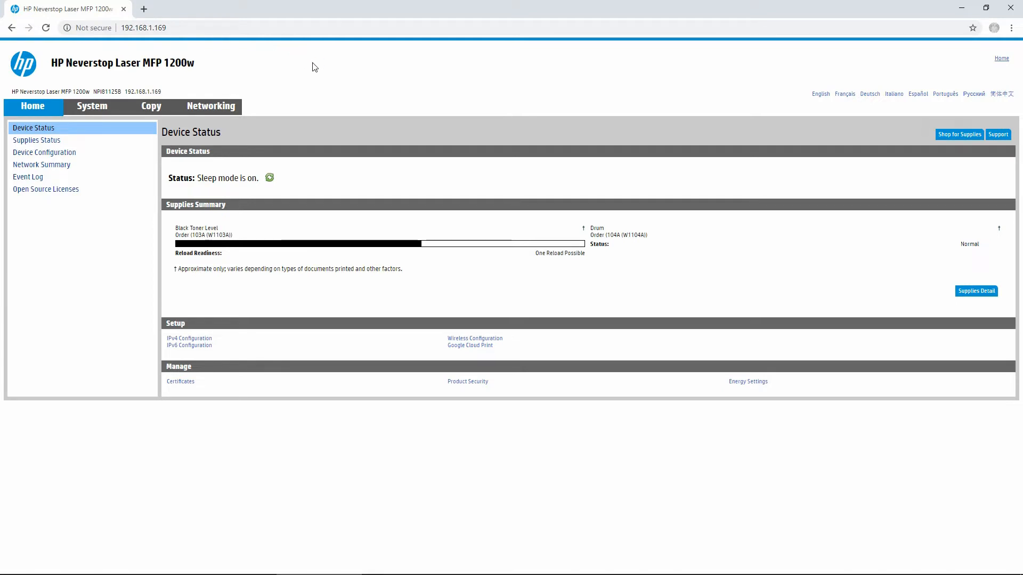
mouse_move(320, 66)
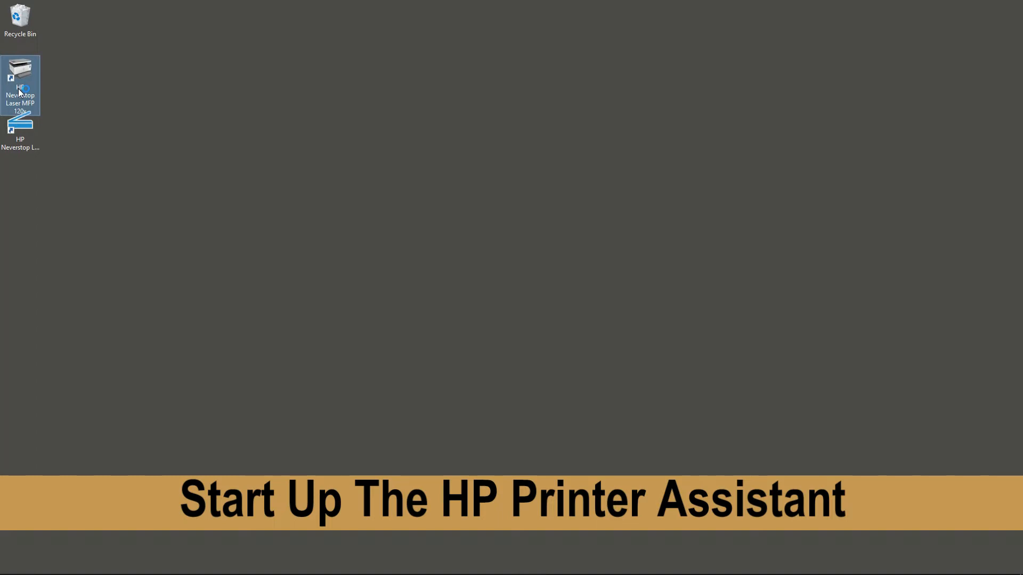
- Launch HP Printer Assistant from the desktop shortcut and start HP Device Toolbox
double_click(20, 85)
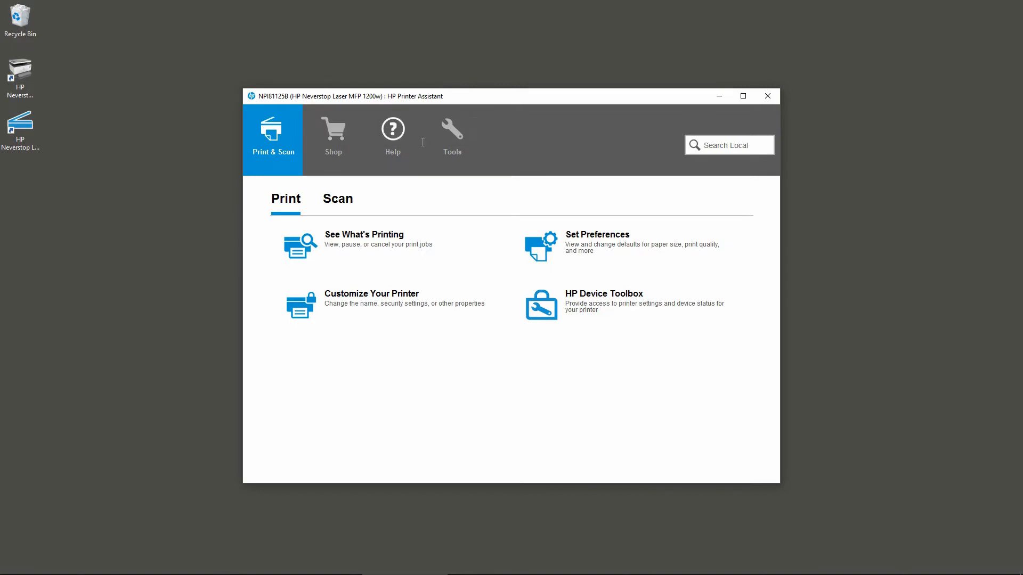
mouse_move(620, 305)
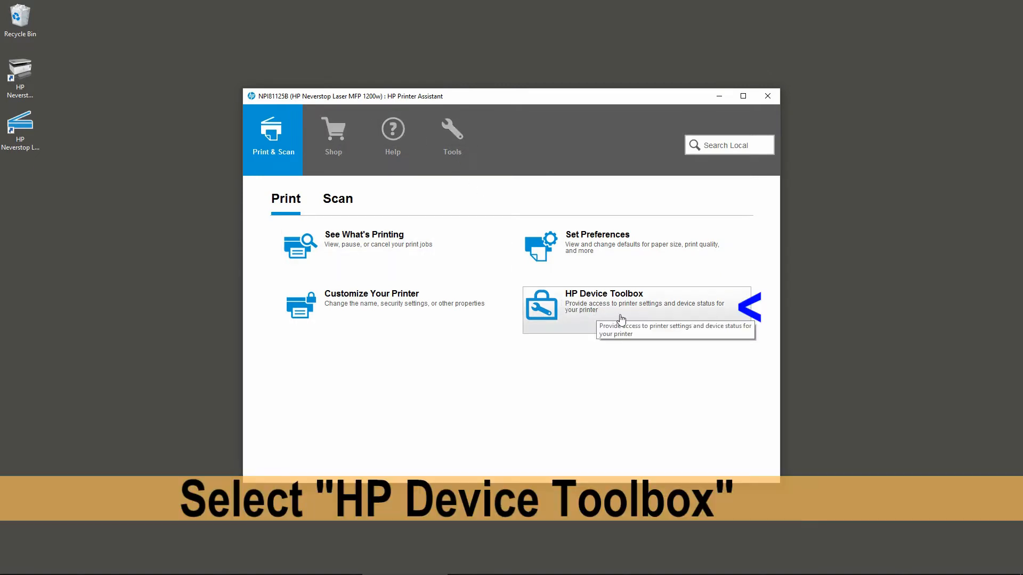
left_click(603, 294)
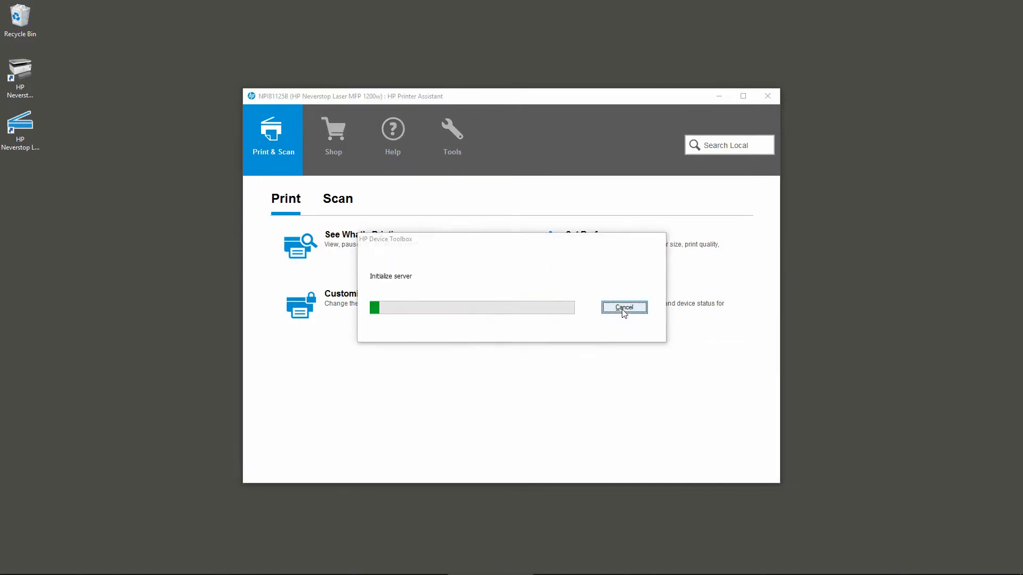
mouse_move(568, 373)
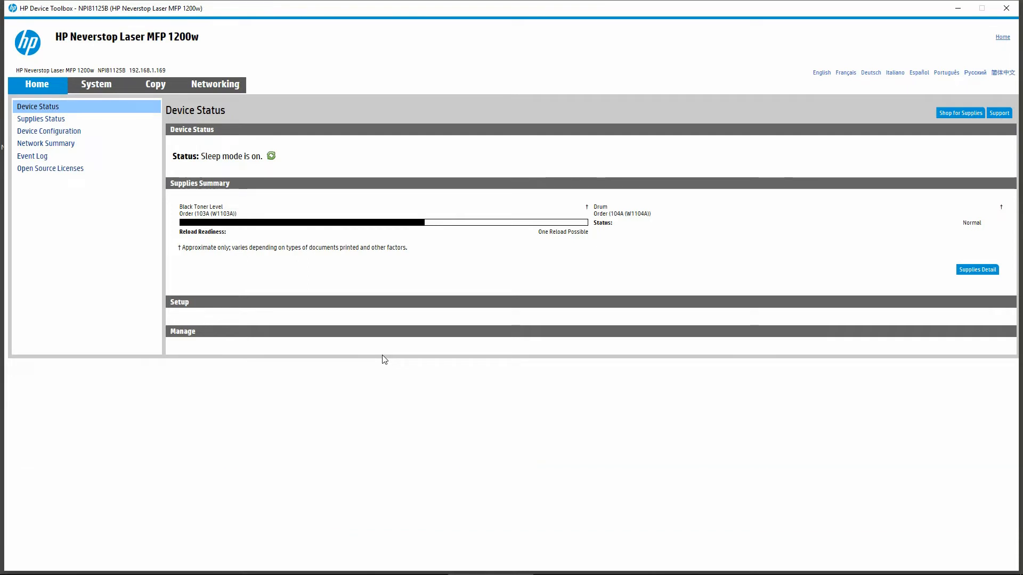
mouse_move(175, 194)
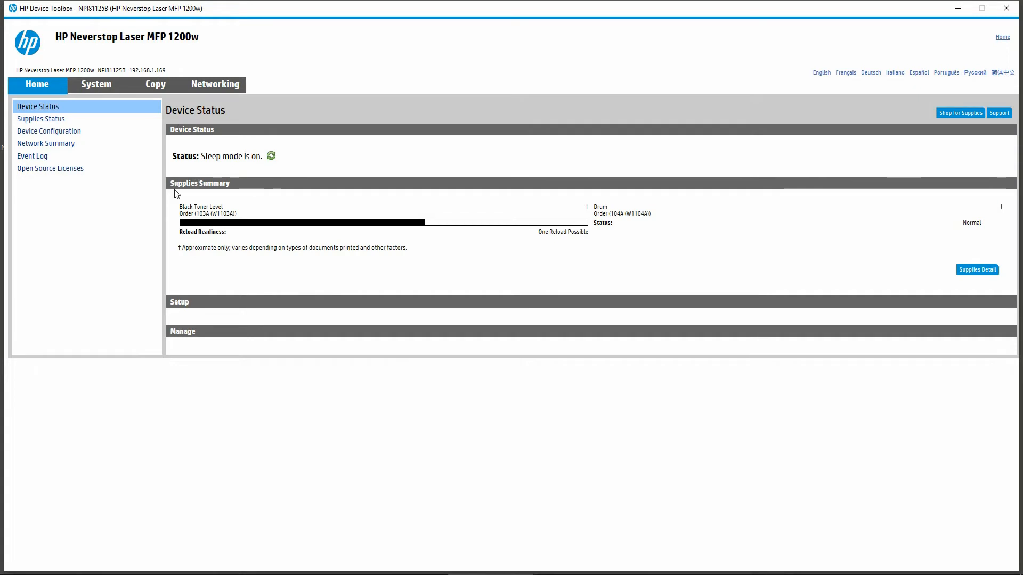
mouse_move(167, 71)
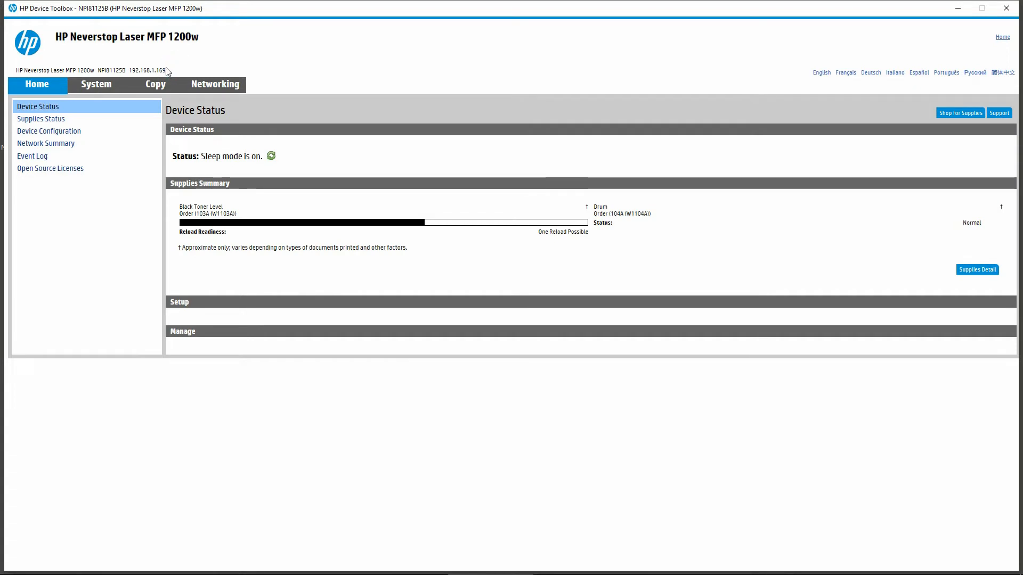
- Show the printer's System Setup page with auto continue, language and print density settings
double_click(147, 70)
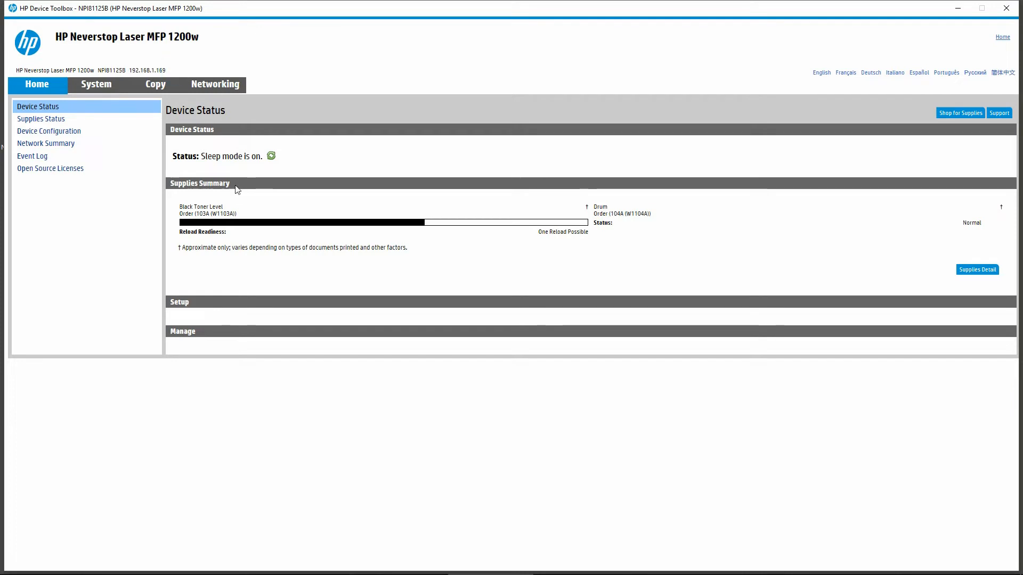
mouse_move(118, 130)
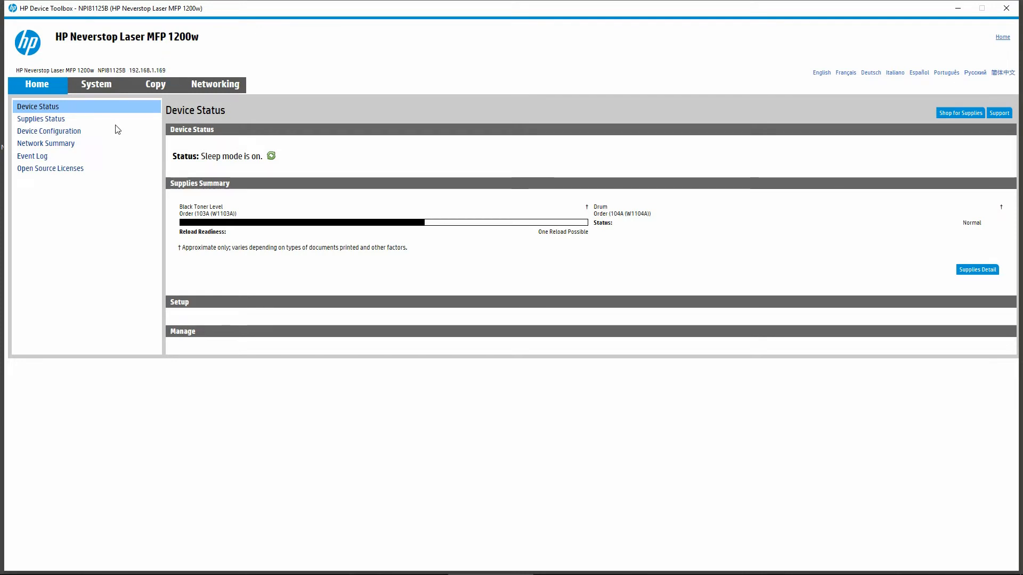
mouse_move(134, 234)
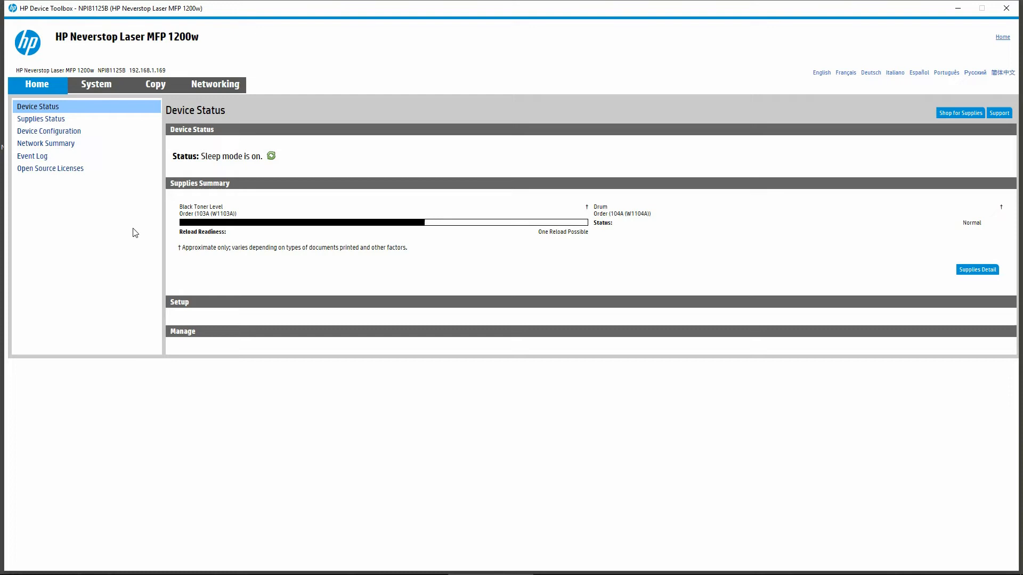
left_click(95, 84)
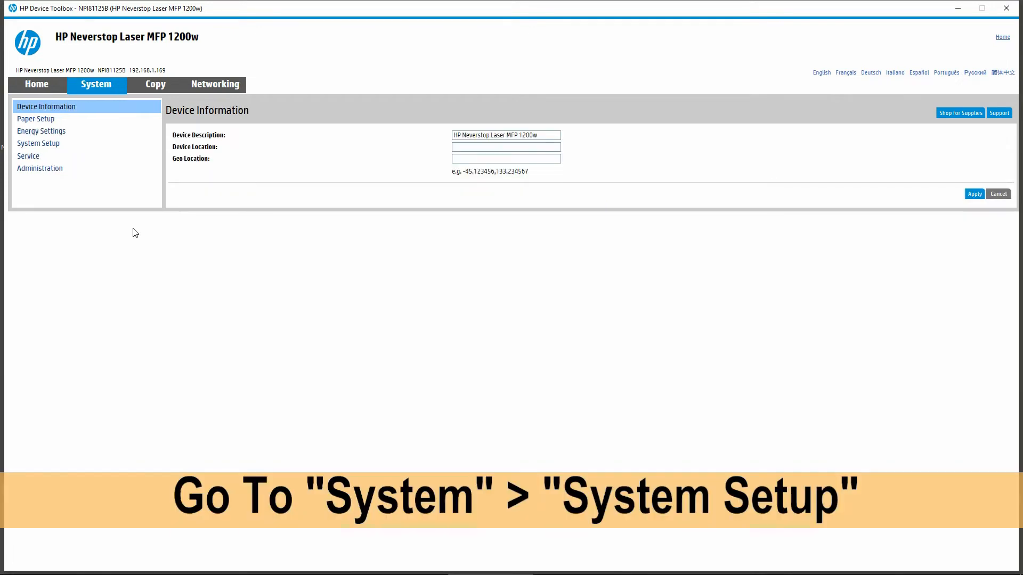
mouse_move(58, 152)
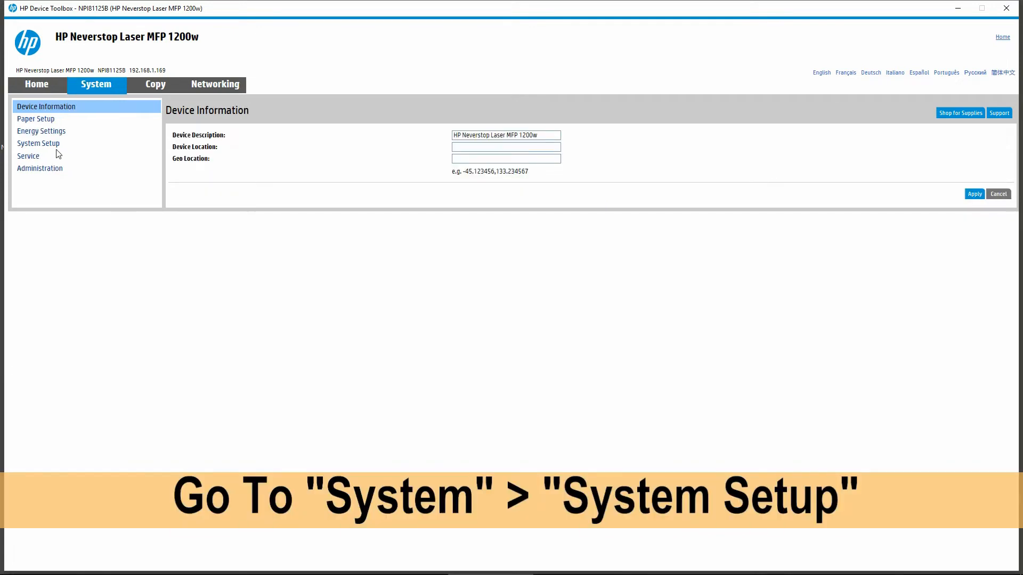
mouse_move(266, 292)
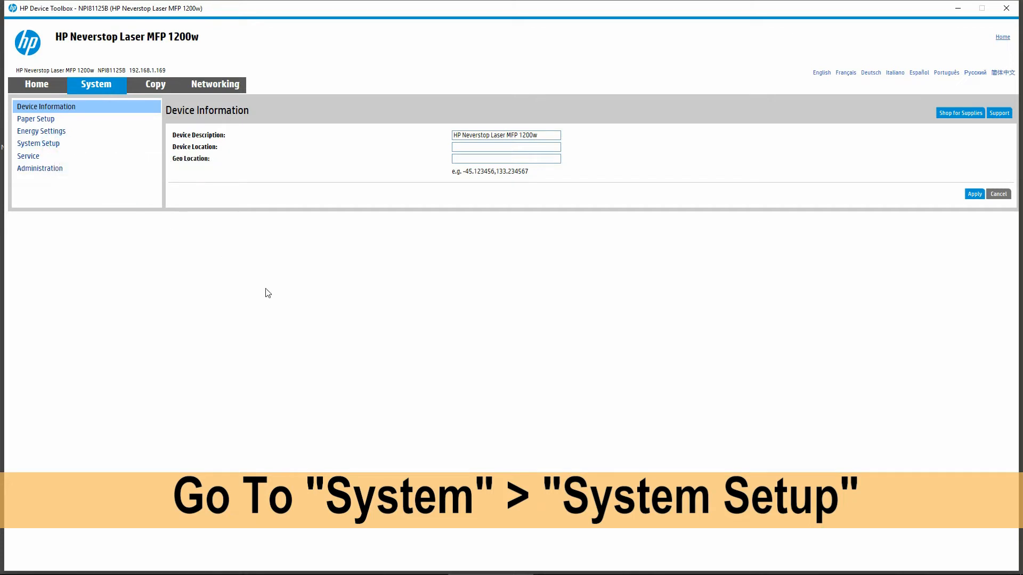
left_click(39, 143)
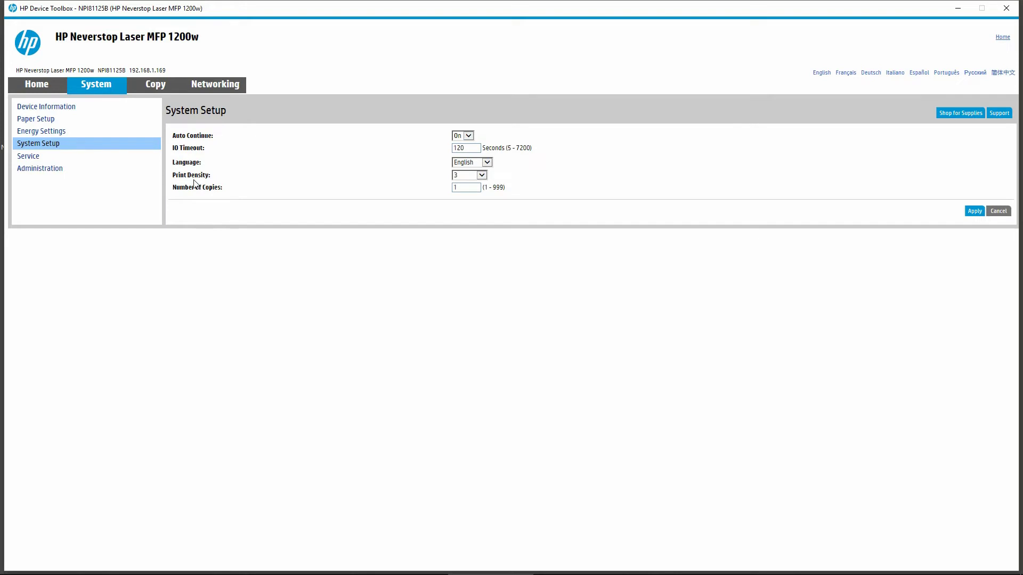
mouse_move(313, 185)
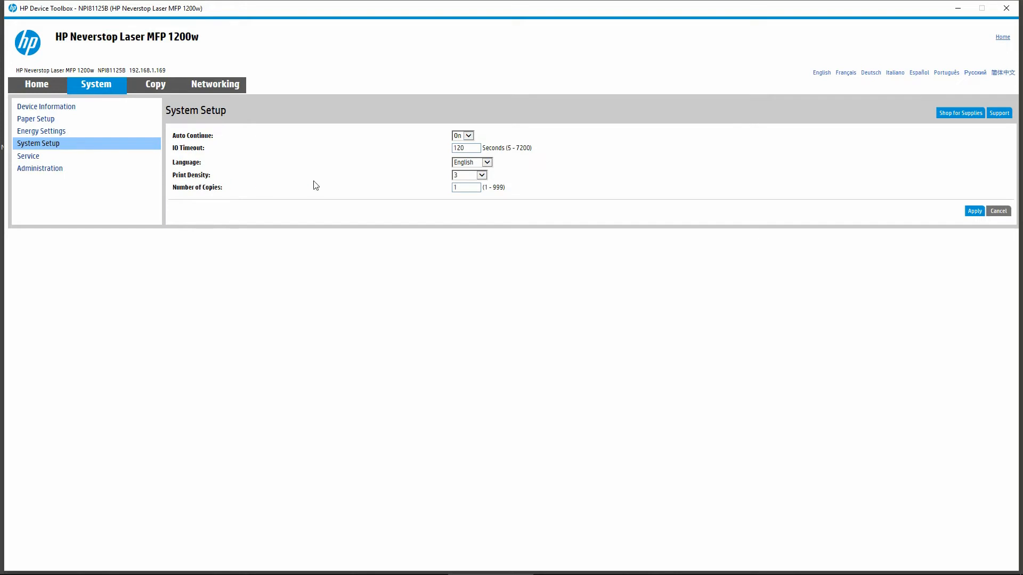
left_click(467, 175)
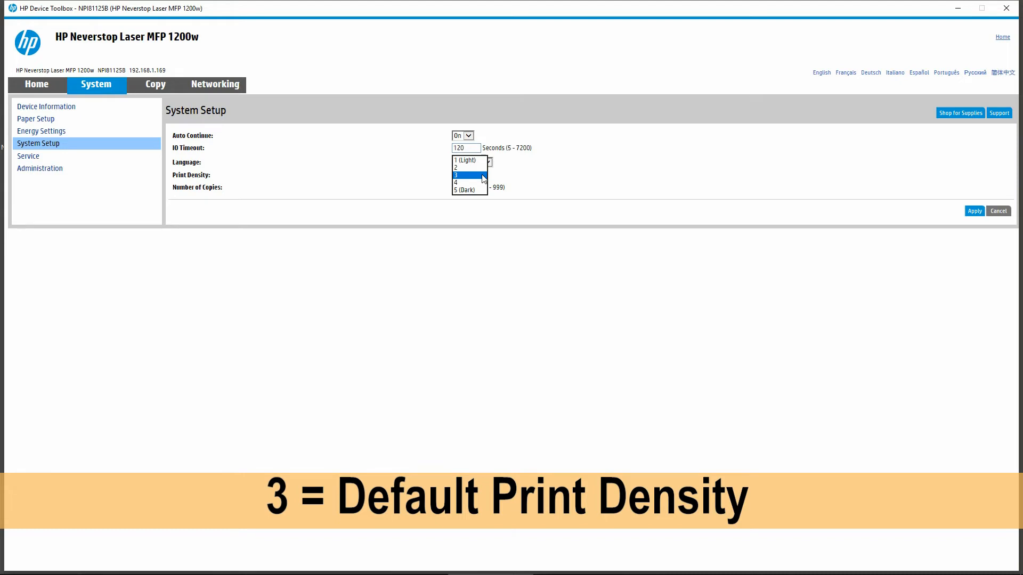
mouse_move(470, 162)
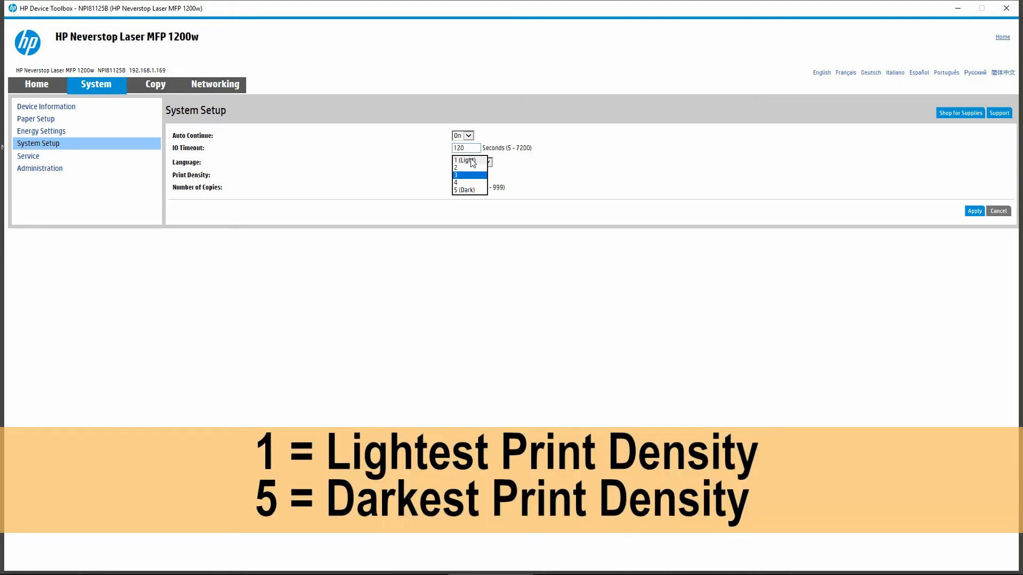
mouse_move(478, 196)
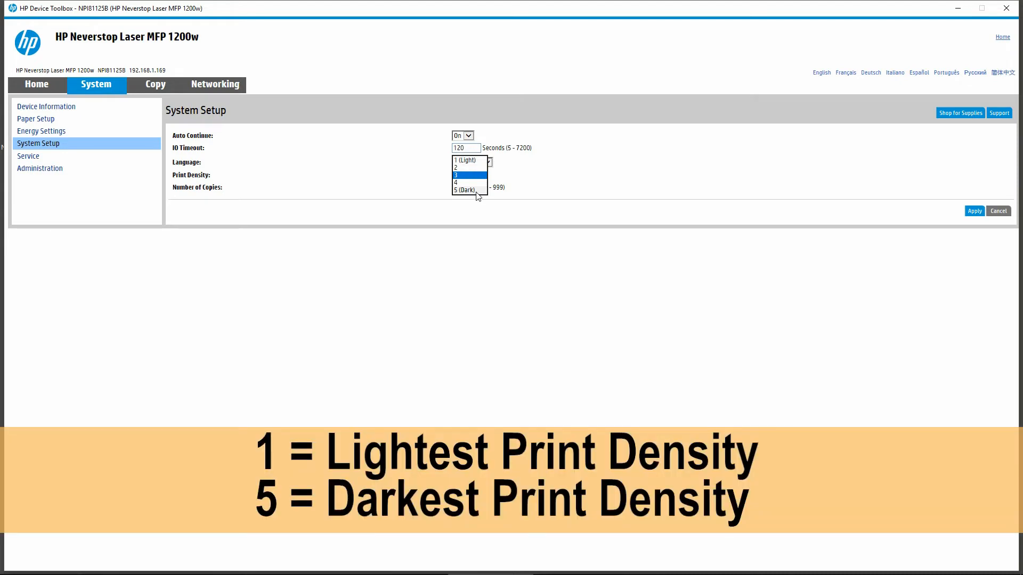
mouse_move(470, 180)
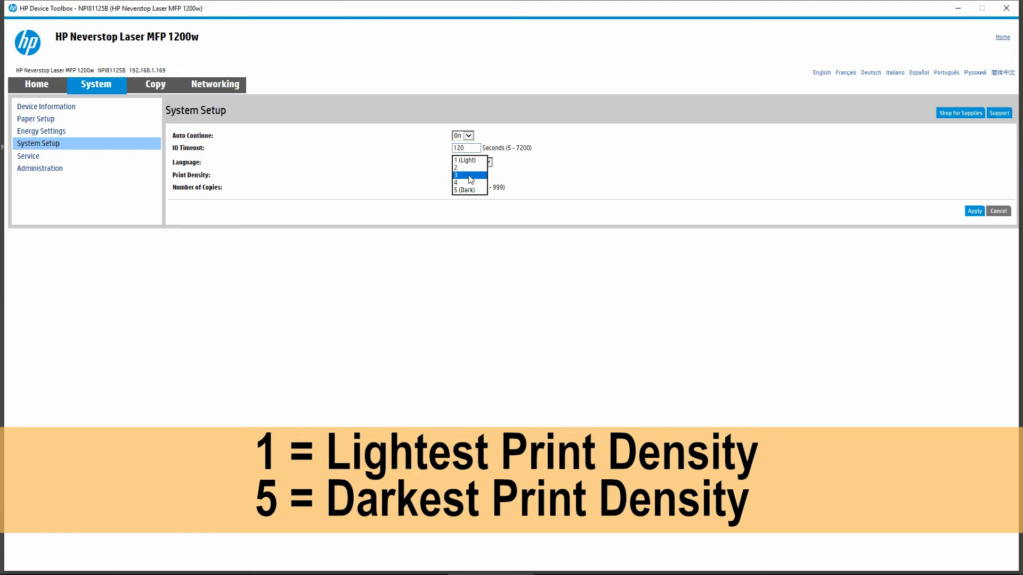
left_click(469, 175)
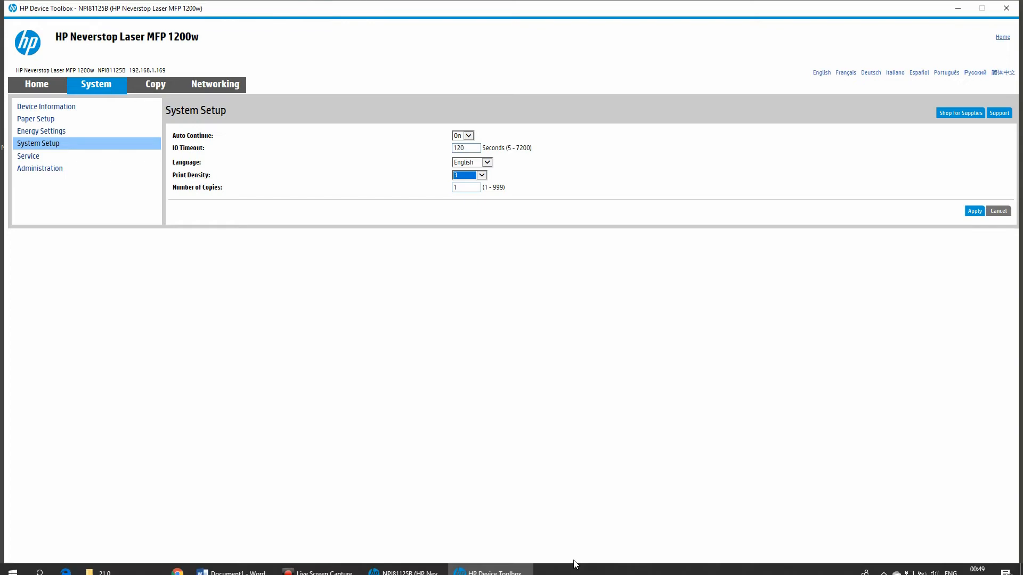
mouse_move(420, 563)
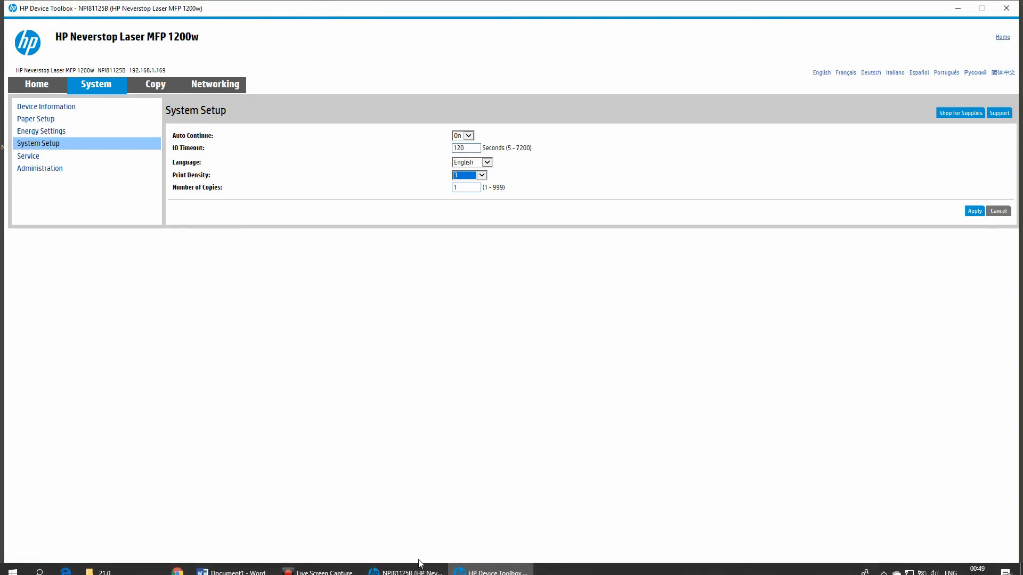
left_click(231, 565)
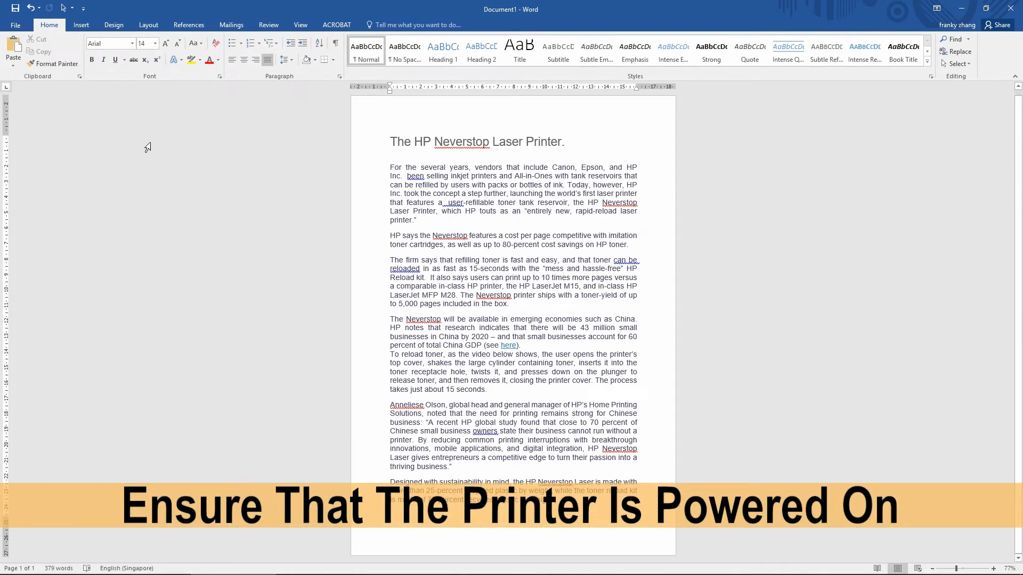
- Send the Neverstop article from Word for a test print at default density
left_click(14, 24)
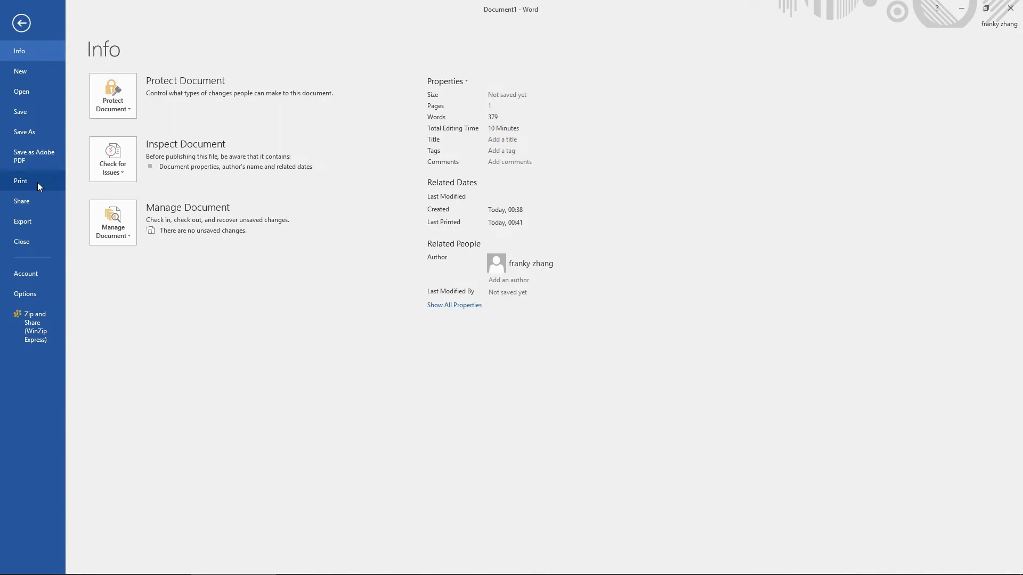
left_click(20, 181)
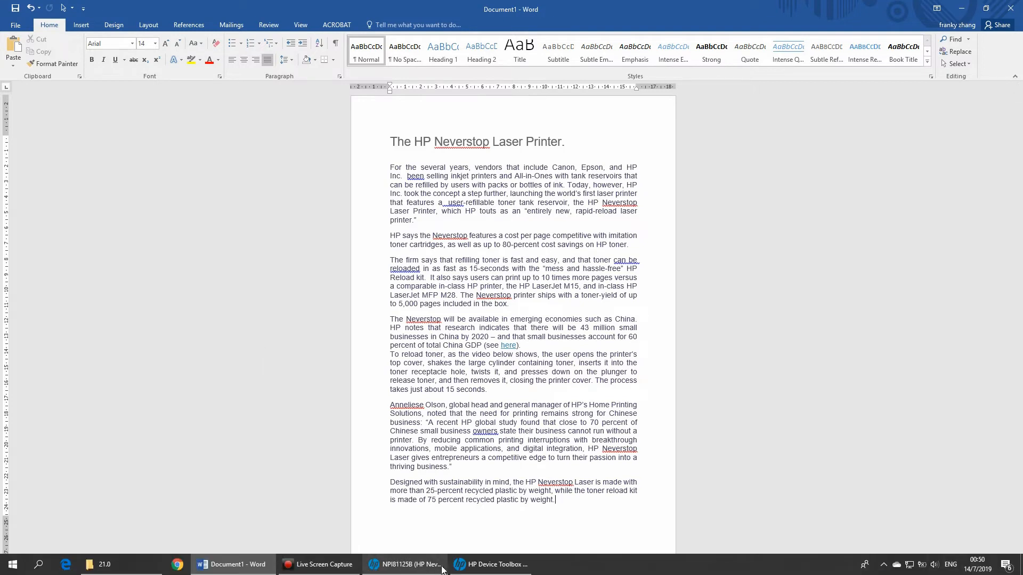
- Choose Print Density 1 (Light) on the printer's System Setup page
left_click(492, 565)
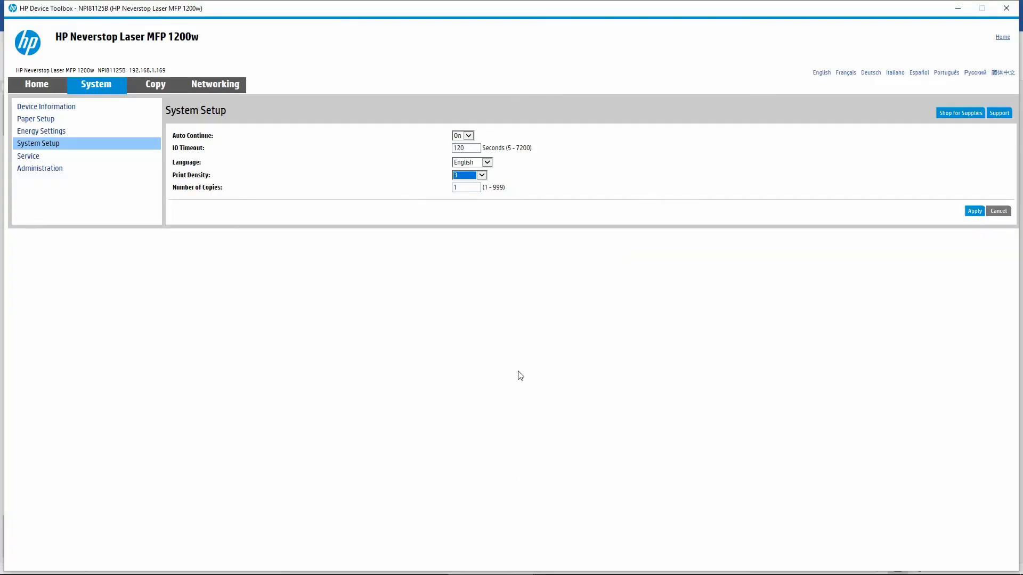
left_click(469, 175)
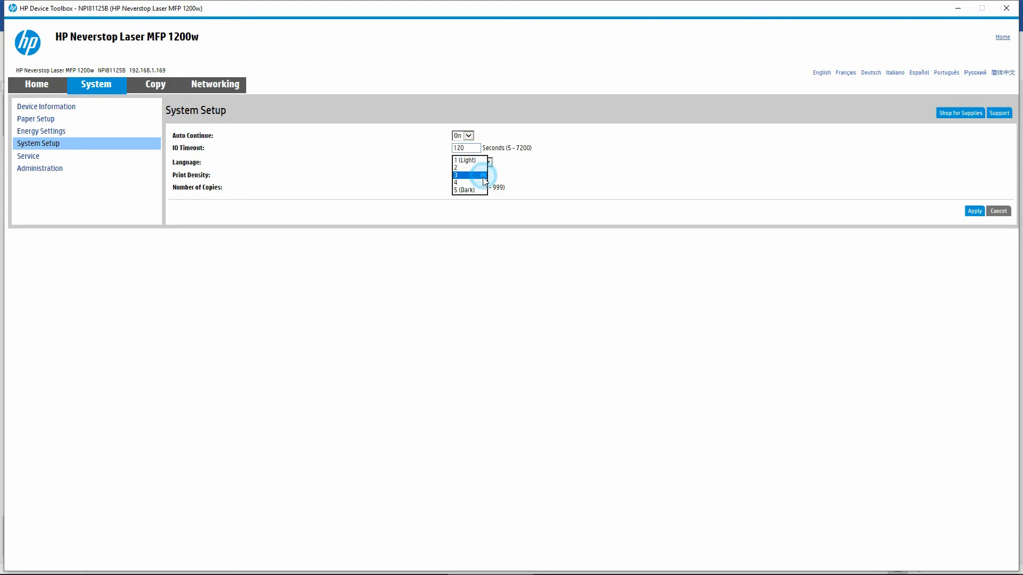
left_click(465, 160)
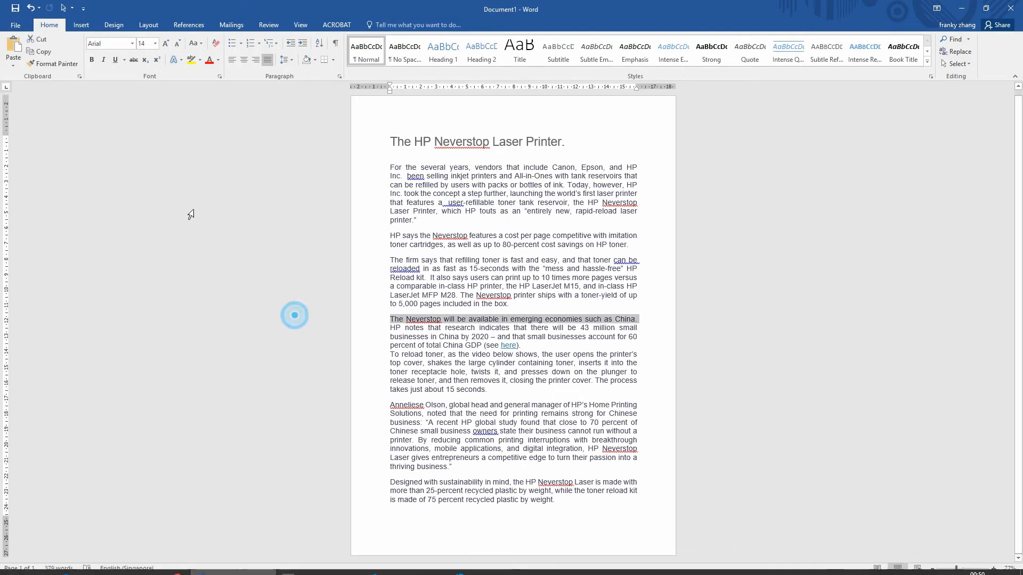
- Print the article from Word at the lightest density
left_click(14, 25)
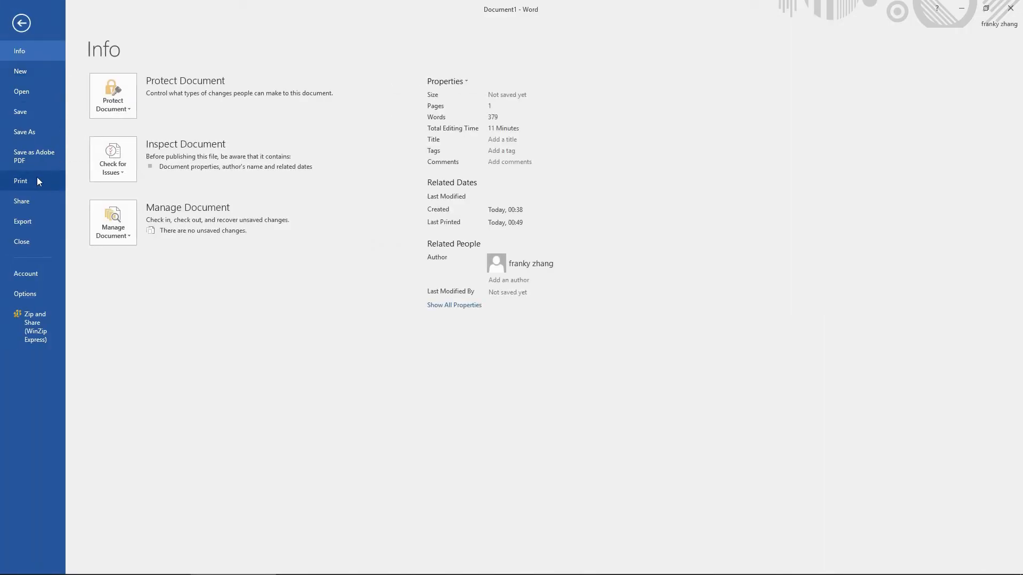
left_click(20, 181)
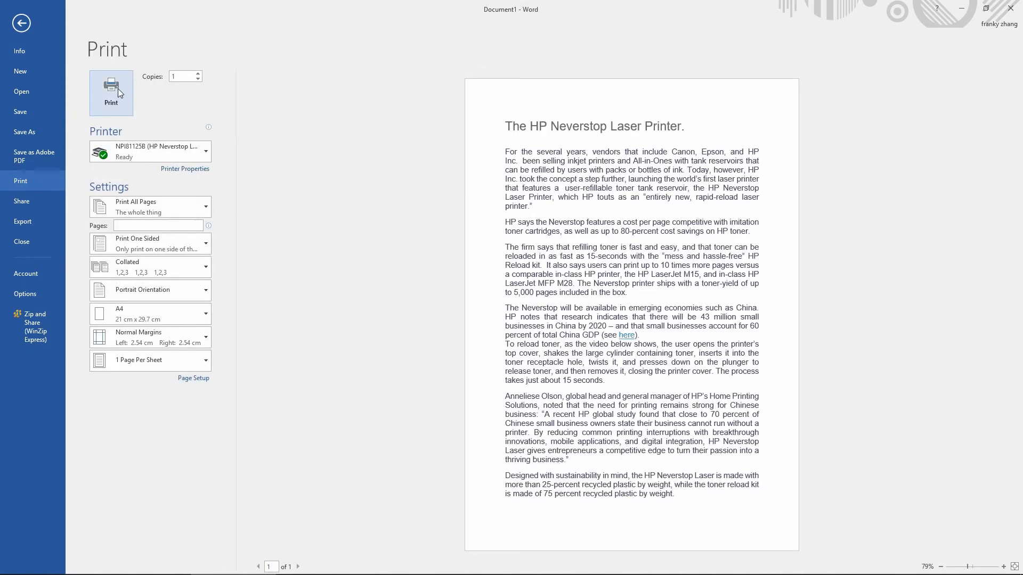
left_click(22, 22)
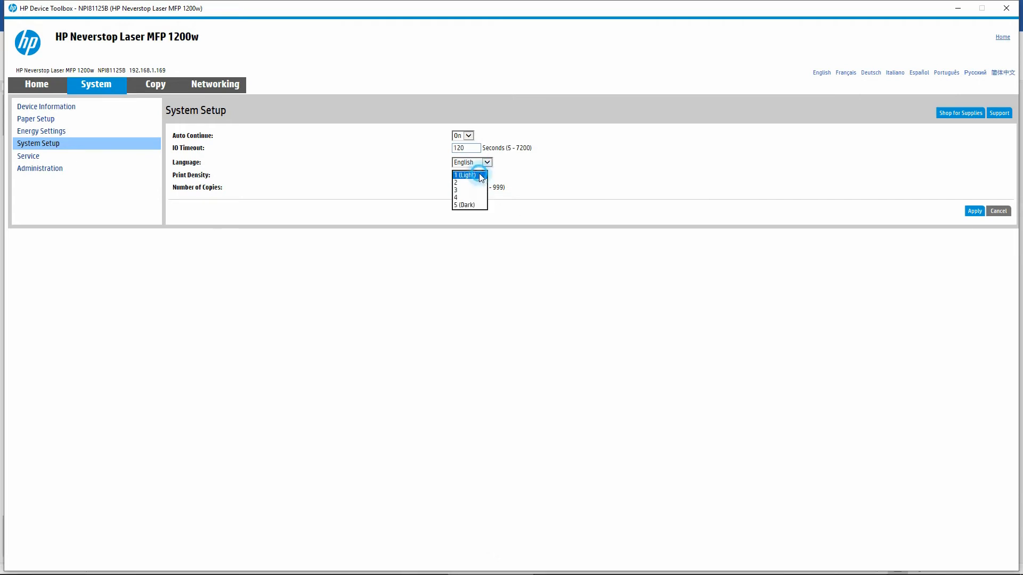
- Set Print Density to 5 (Dark) and apply it to the printer
left_click(465, 204)
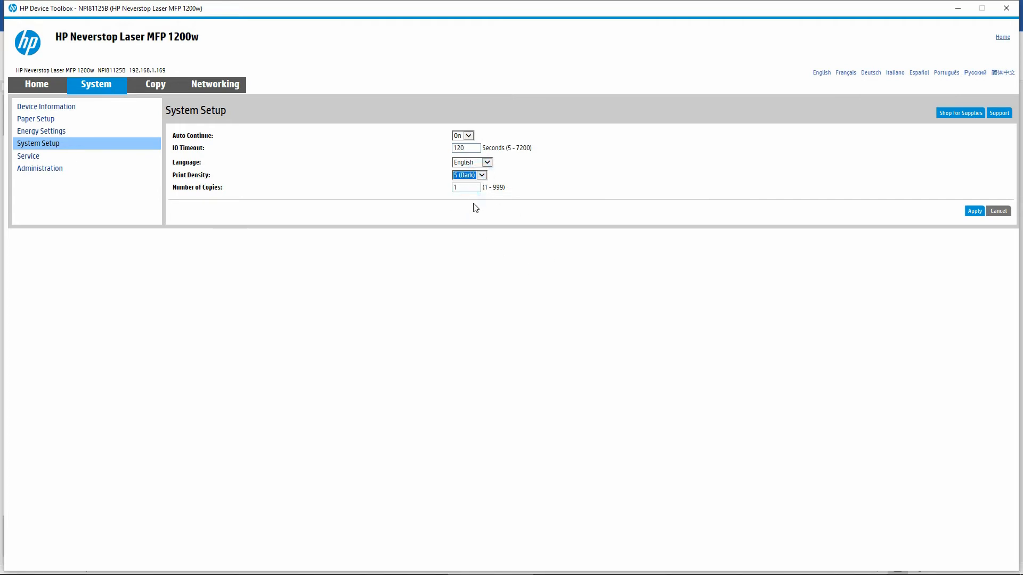
left_click(974, 211)
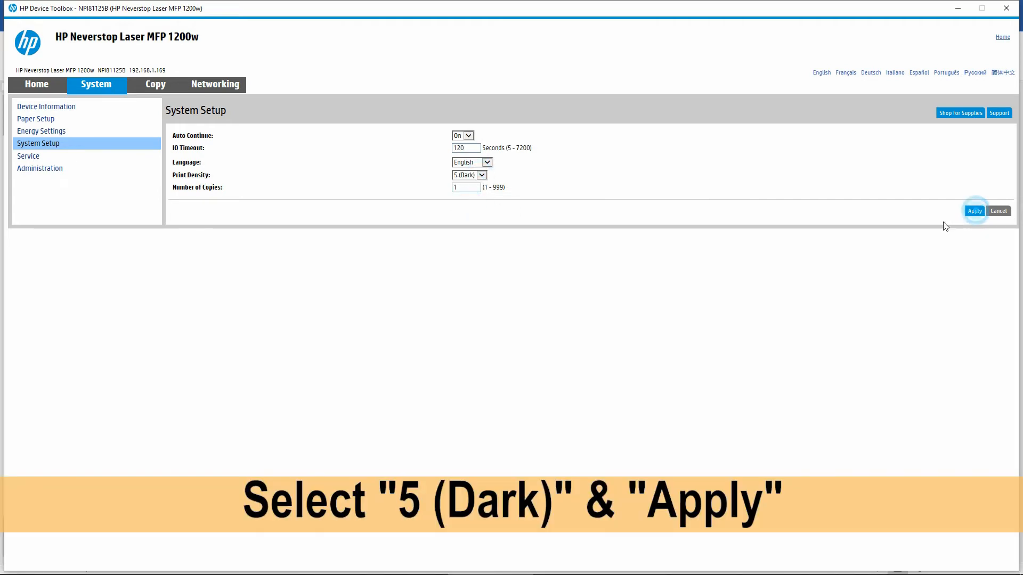
left_click(973, 211)
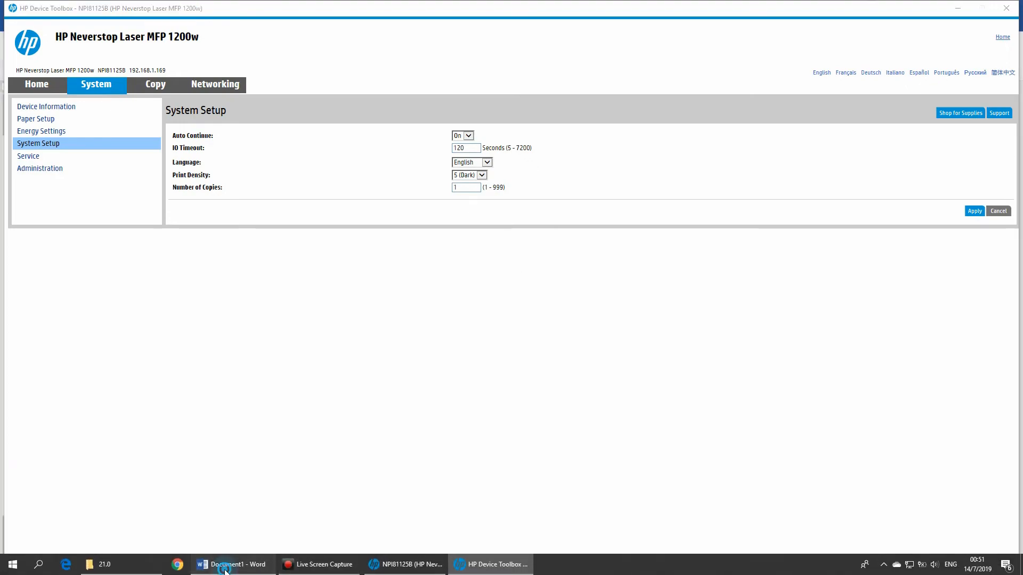
- Print the article from Word again at the darkest density
left_click(231, 565)
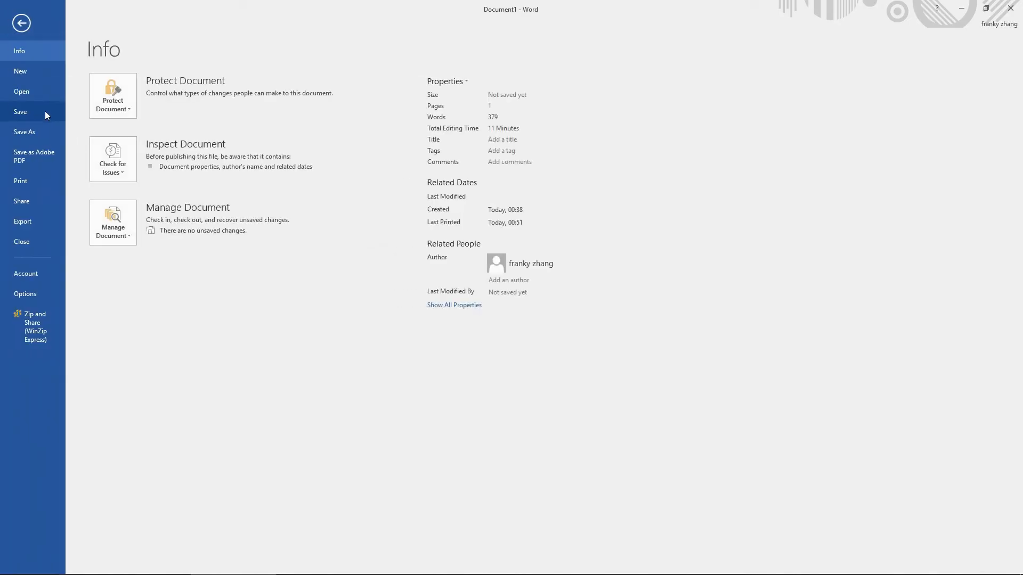
left_click(21, 181)
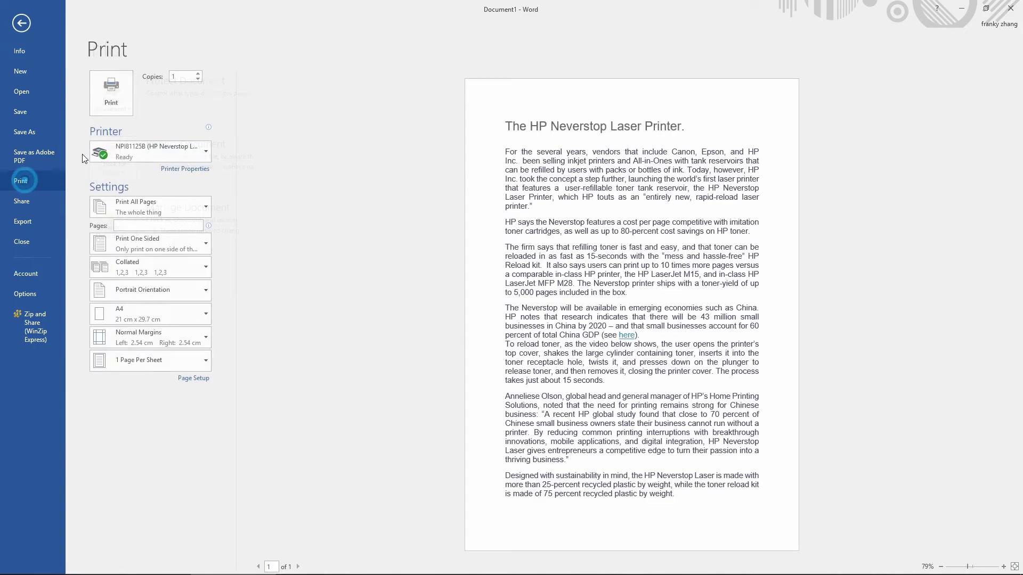
left_click(21, 22)
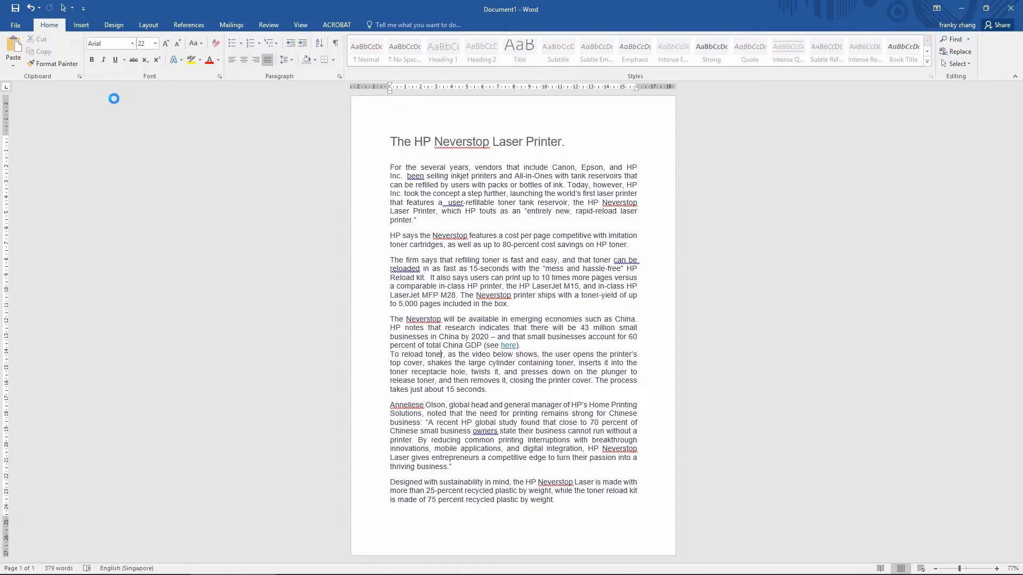